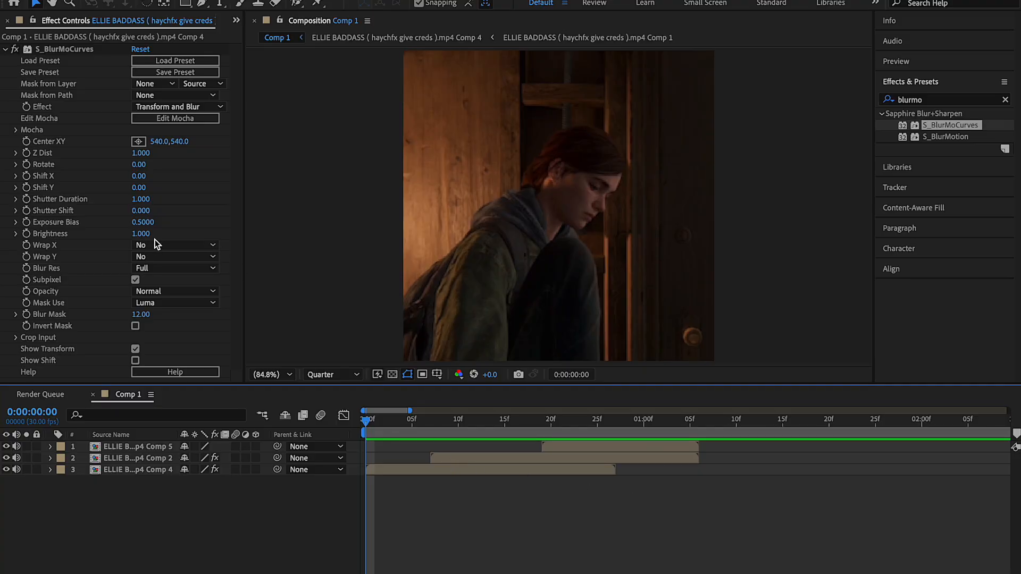
Give the first clip a keyframed S_BlurMoCurves Z Dist, Exposure 2.00 and BCC Lens Blur OBS.
left_click(176, 244)
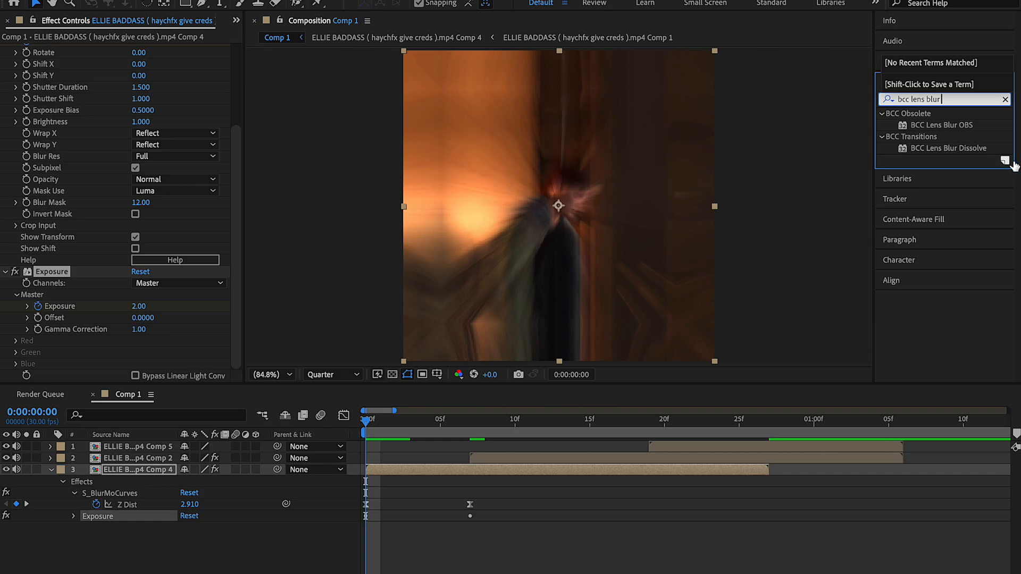
double_click(943, 124)
type("twitch")
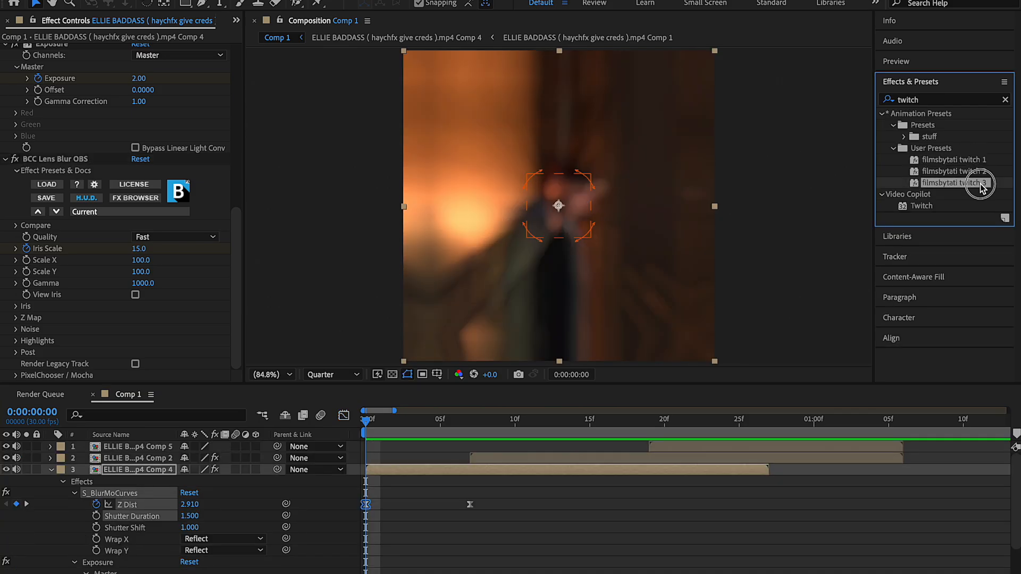
Apply twitch 3 with Twitch Amount keyframes and keyframe Scale from 107% to 110%.
double_click(954, 182)
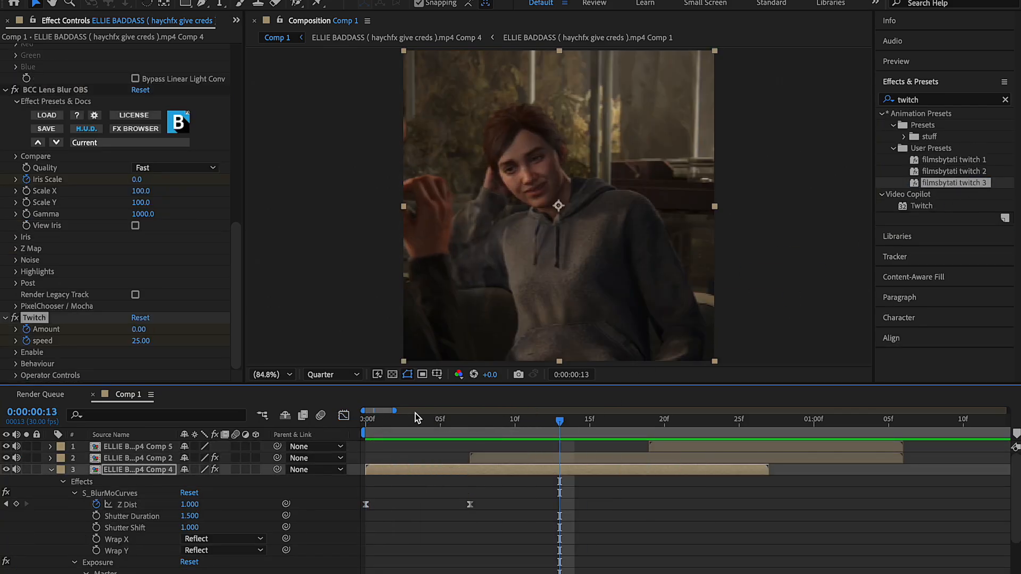
left_click(363, 419)
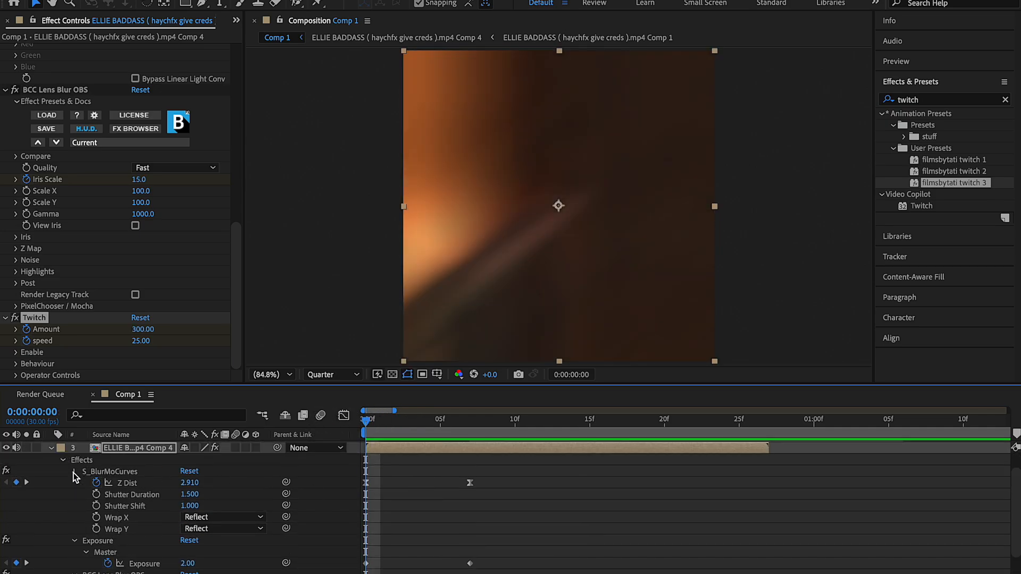
left_click(514, 419)
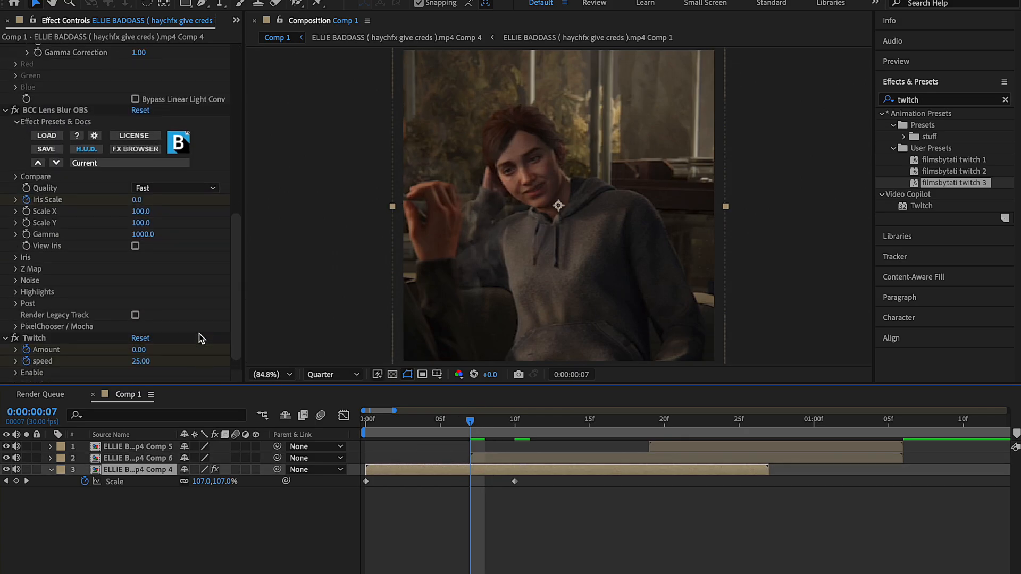
scroll("up", 3)
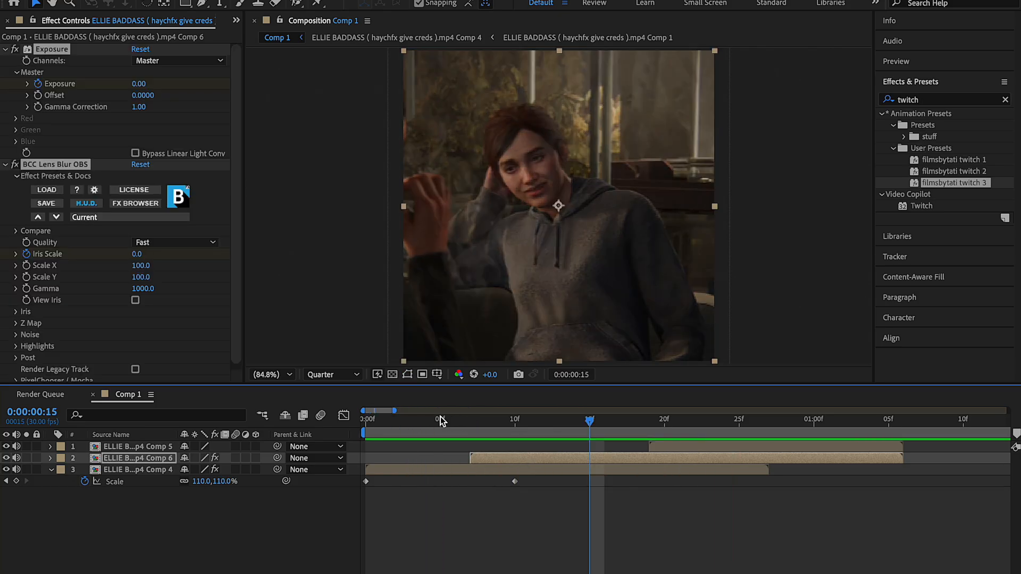
Keyframe Exposure and Iris Scale on Comp 6 and fade Opacity in from 0%.
left_click(50, 458)
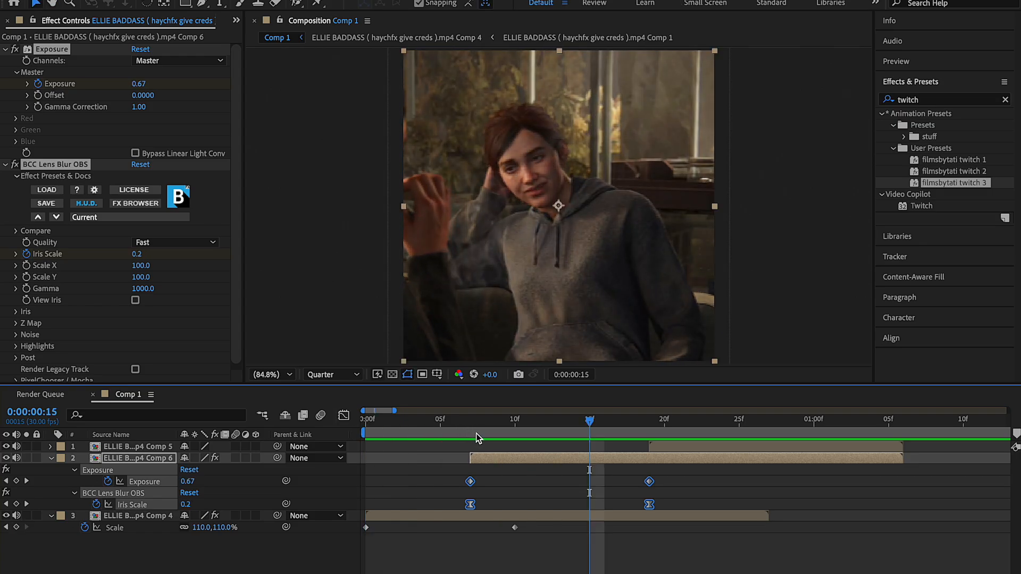
left_click(470, 421)
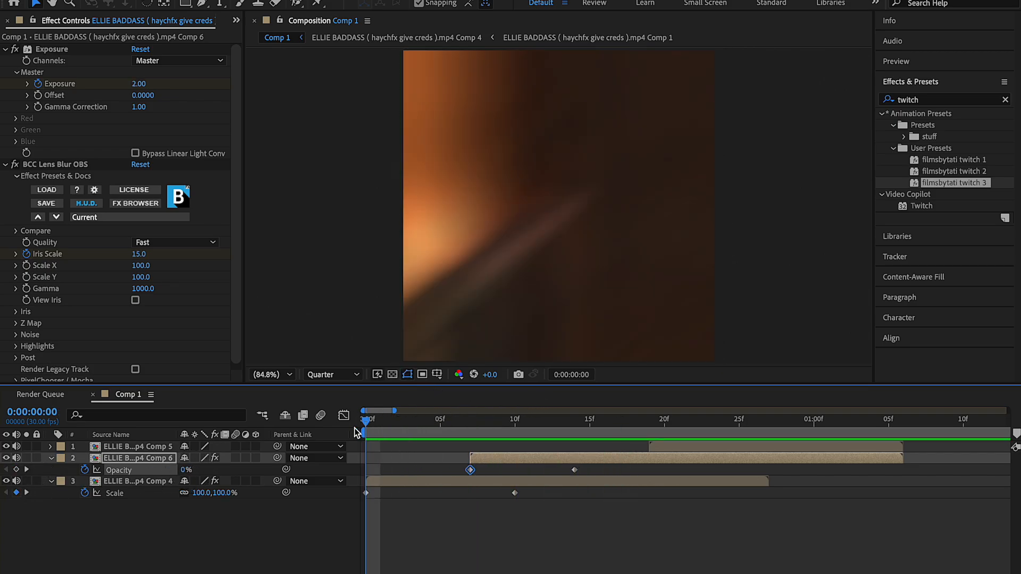
Add slide shake 2 and 109.2% scale to Comp 6; keyframe Exposure and Iris Scale on Comp 5.
left_click(589, 419)
type("slide sh")
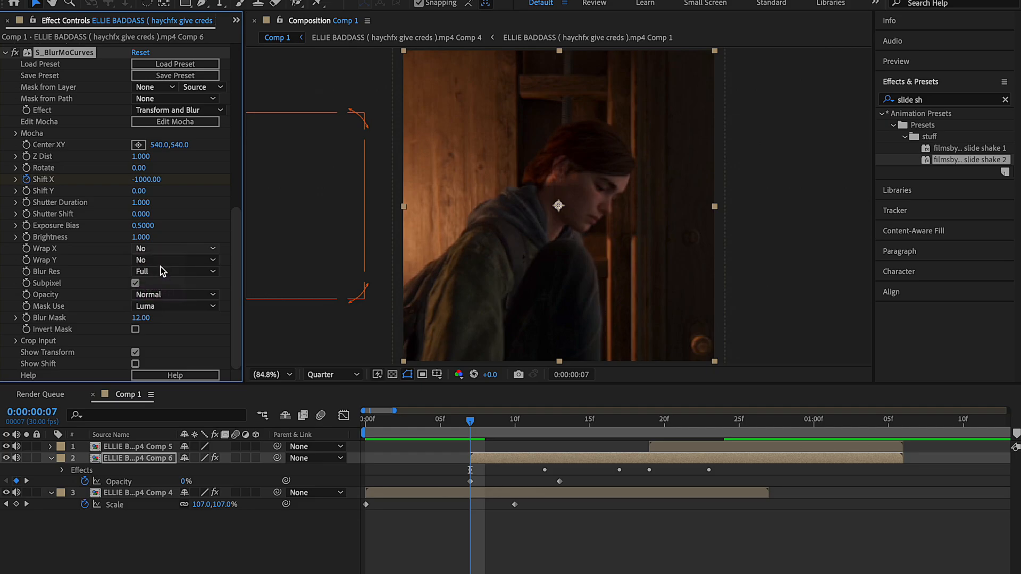
left_click(366, 411)
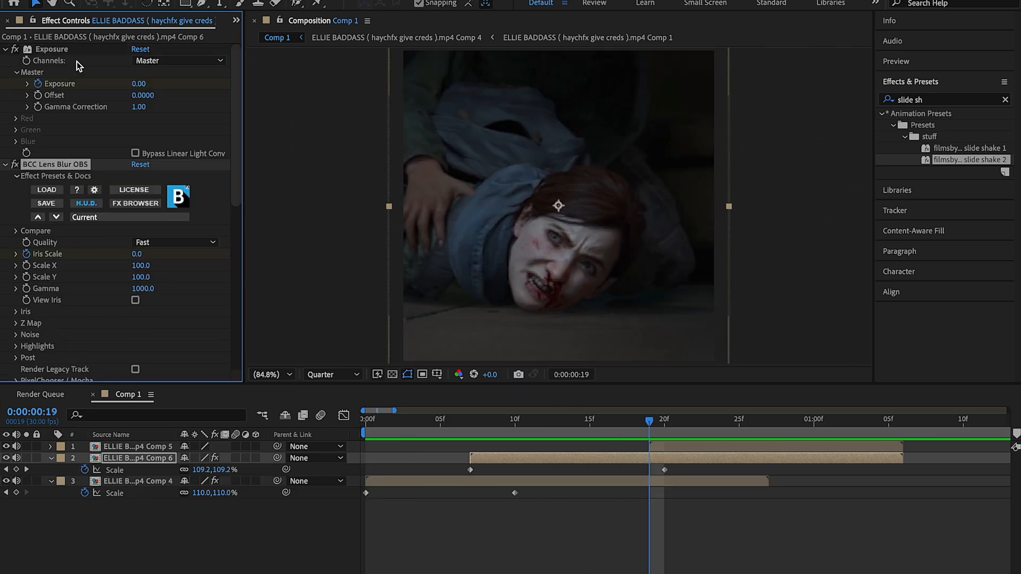
left_click(139, 446)
type("luma")
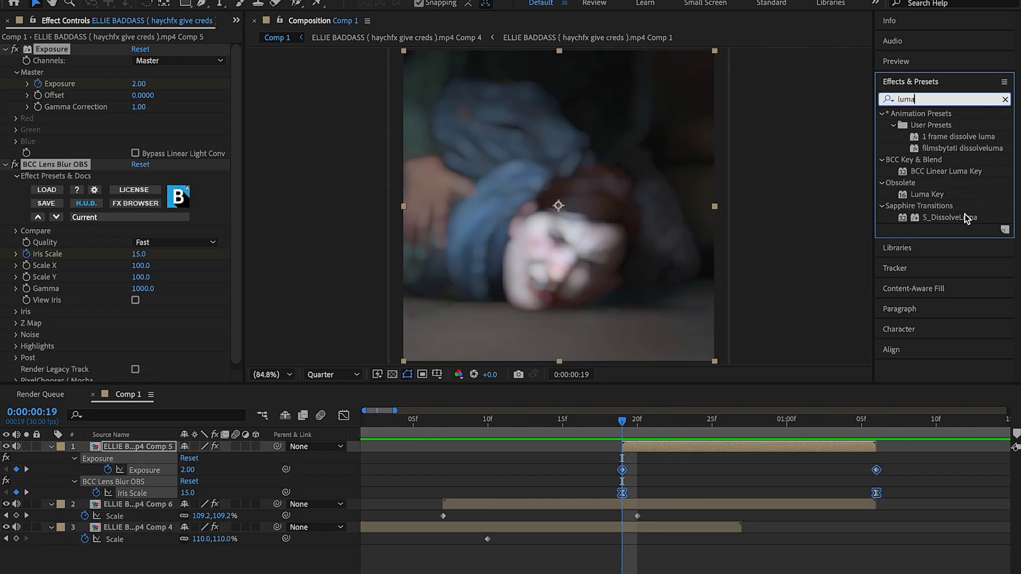
Apply S_DissolveLuma to Comp 5 with eased Dissolve Percent keyframes from 100% to 0%.
double_click(965, 217)
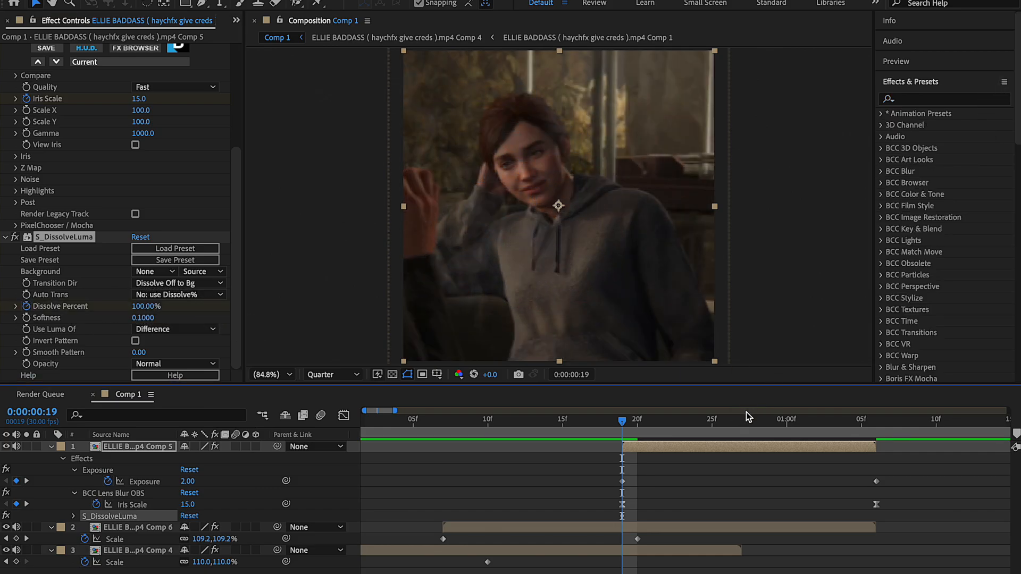
left_click(743, 418)
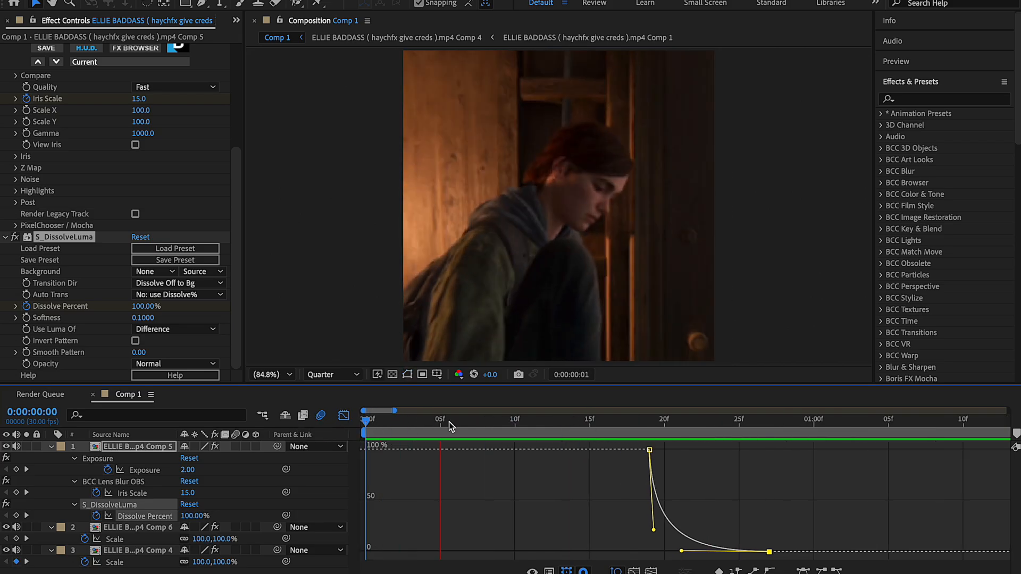
left_click(650, 411)
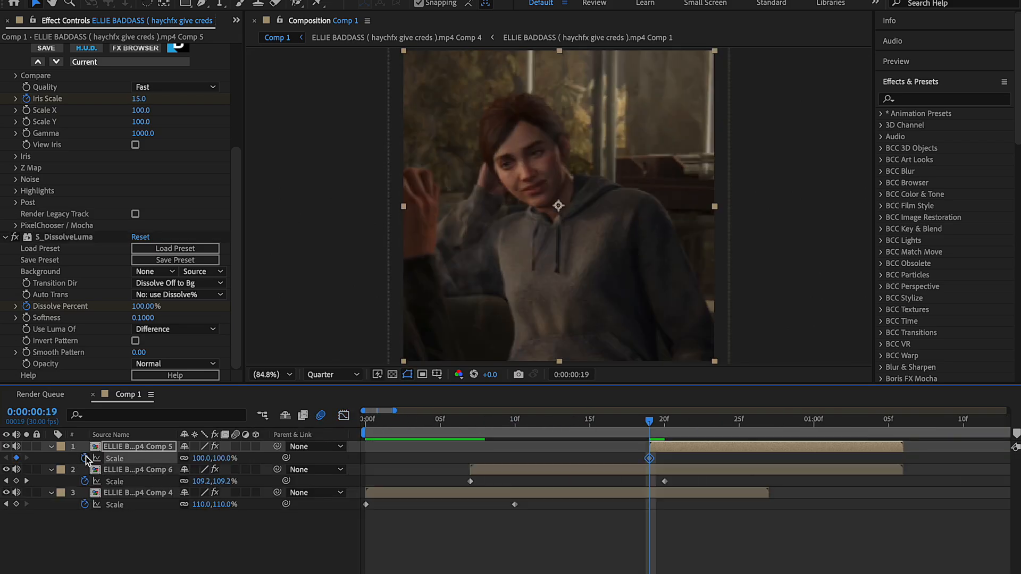
Pre-compose the layers into Pre-comp 1 and apply heavy y shake to Comp 7.
left_click(887, 419)
type("heavy")
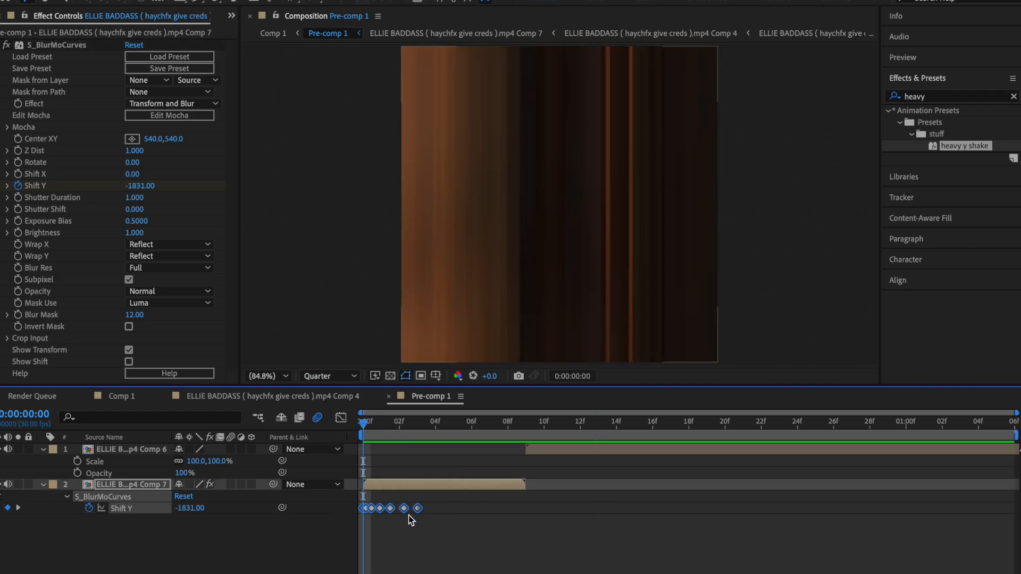
Add Motion Tile (250 output width/height, Mirror Edges) and keyframe Scale down to 40%.
left_click(420, 422)
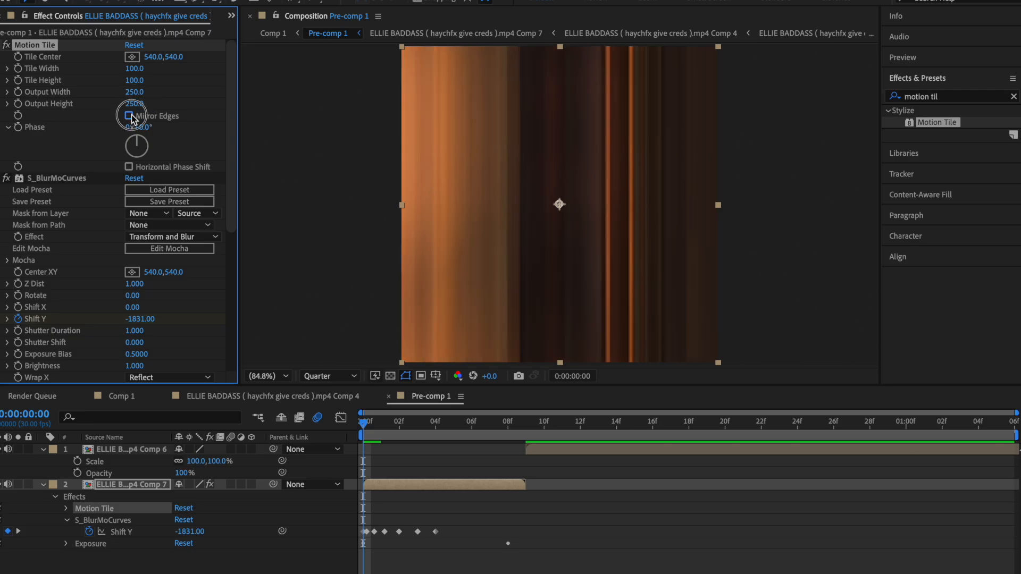
left_click(129, 115)
type("blurmo")
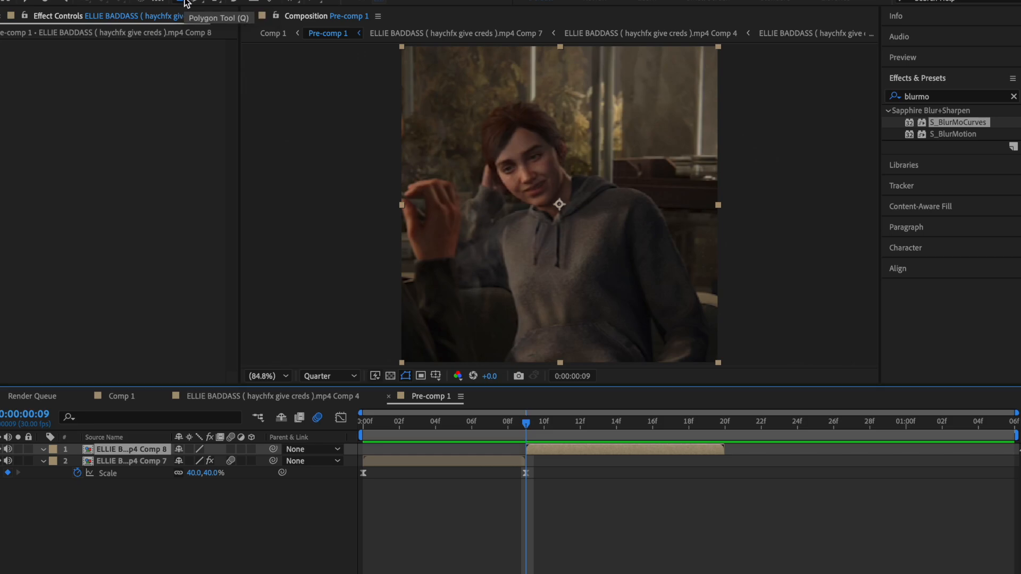
mouse_move(186, 5)
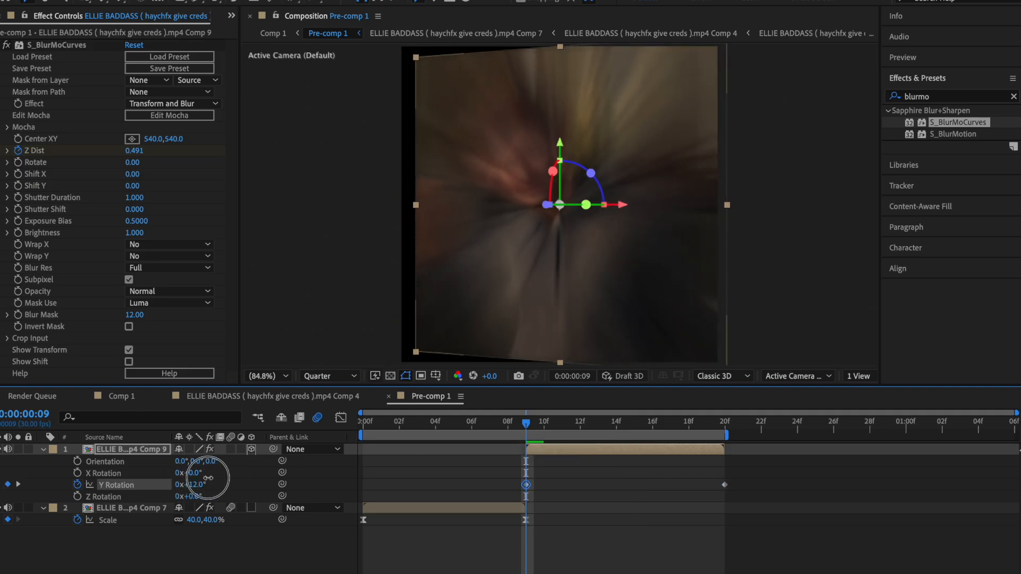
Keyframe X Rotation from -6° to 22° and easy-ease both rotation curves.
left_click(578, 421)
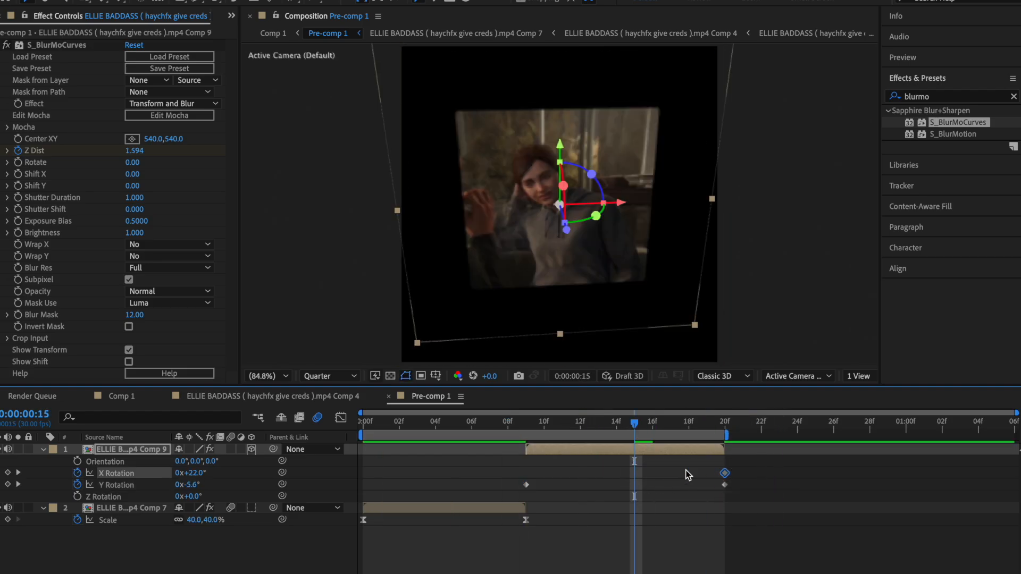
left_click(526, 422)
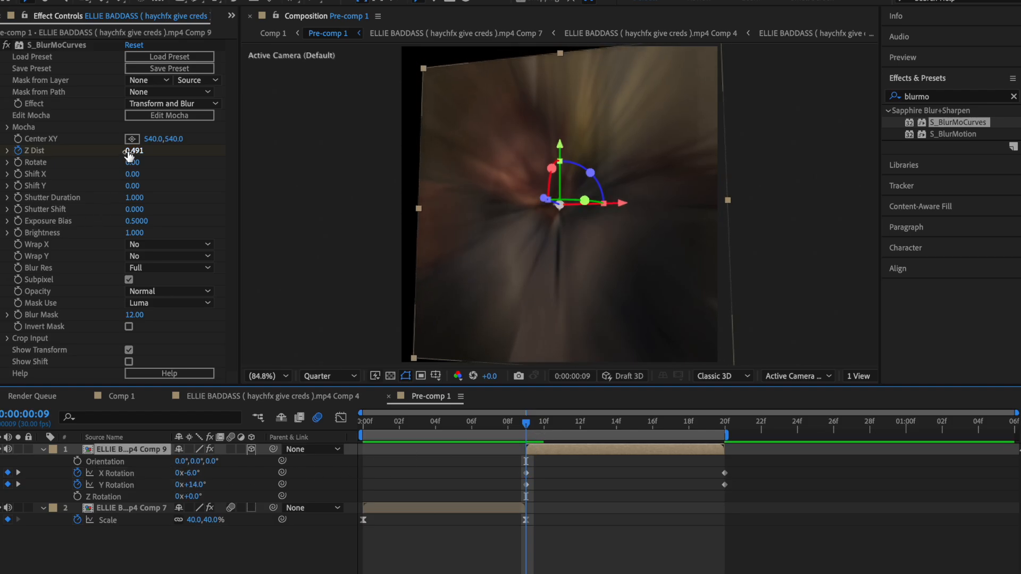
mouse_move(475, 284)
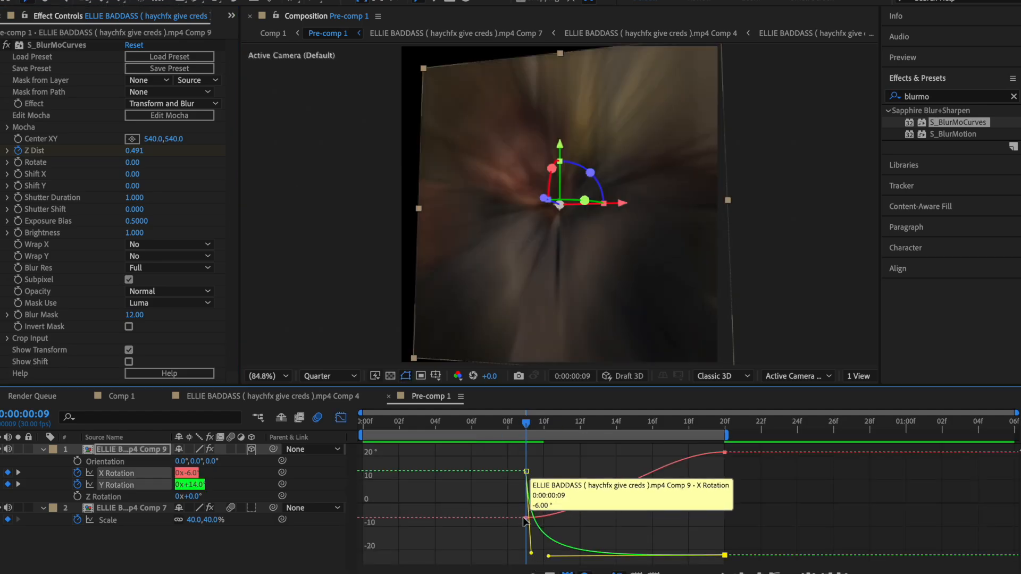
left_click(491, 422)
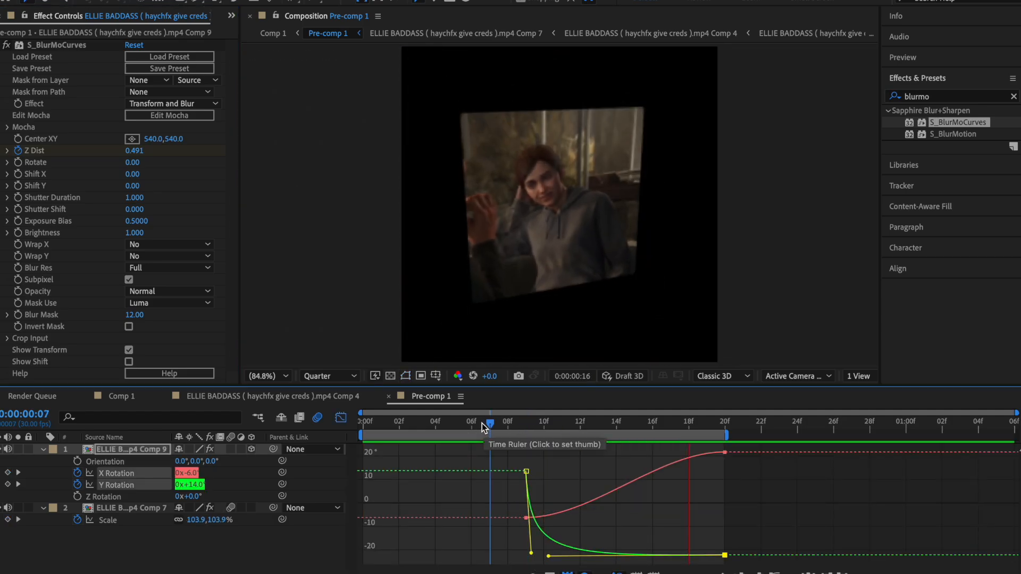
Add 27.mp4 and a Pale Grey Solid to Pre-comp 1, blending 27.mp4 with Soft Light.
left_click(634, 421)
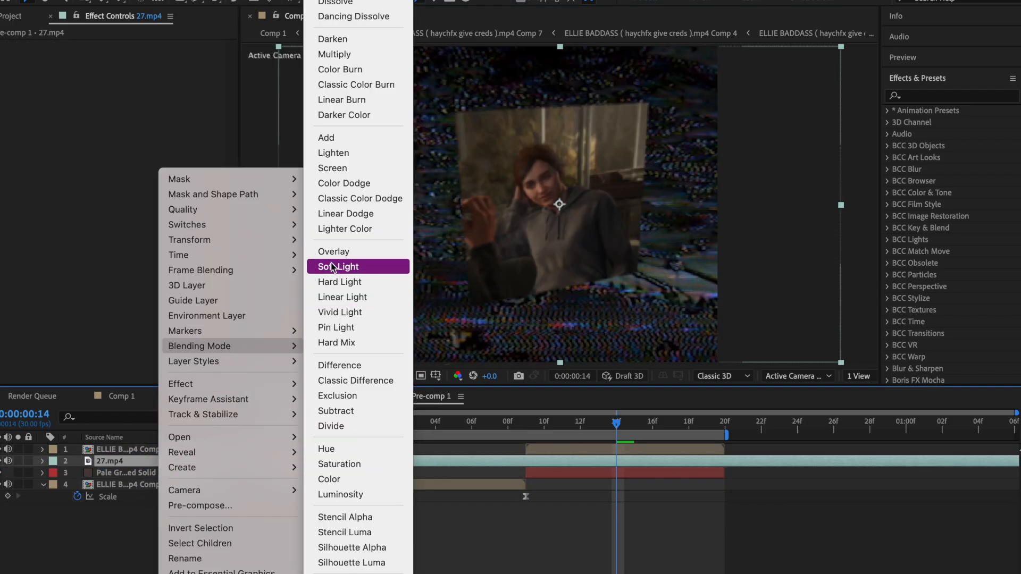
left_click(337, 266)
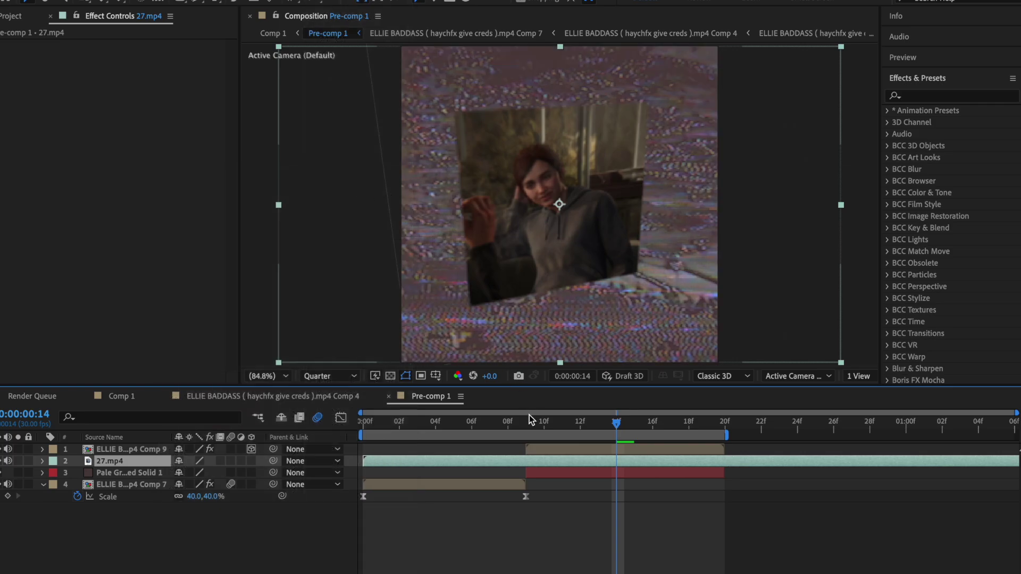
type("dr")
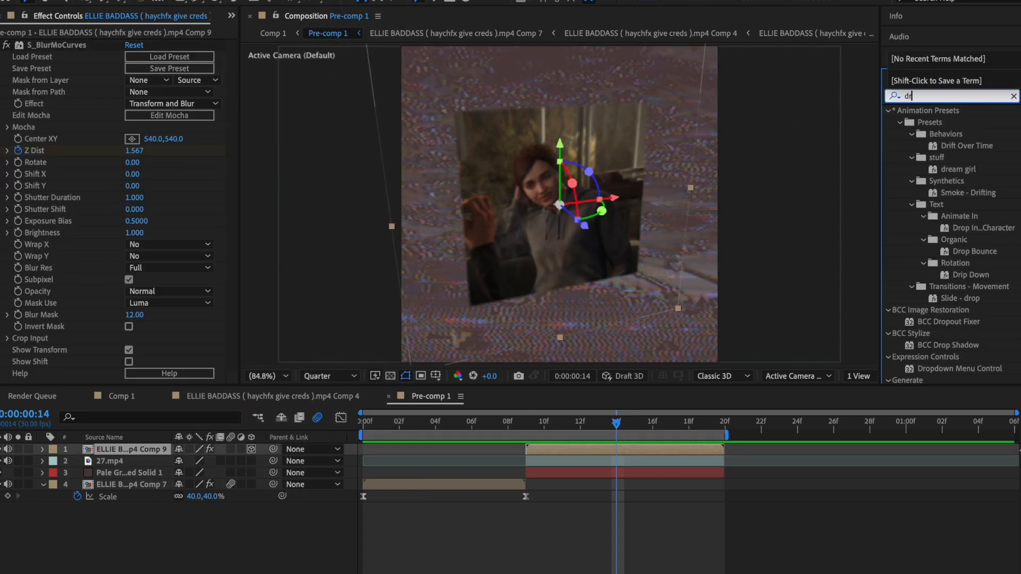